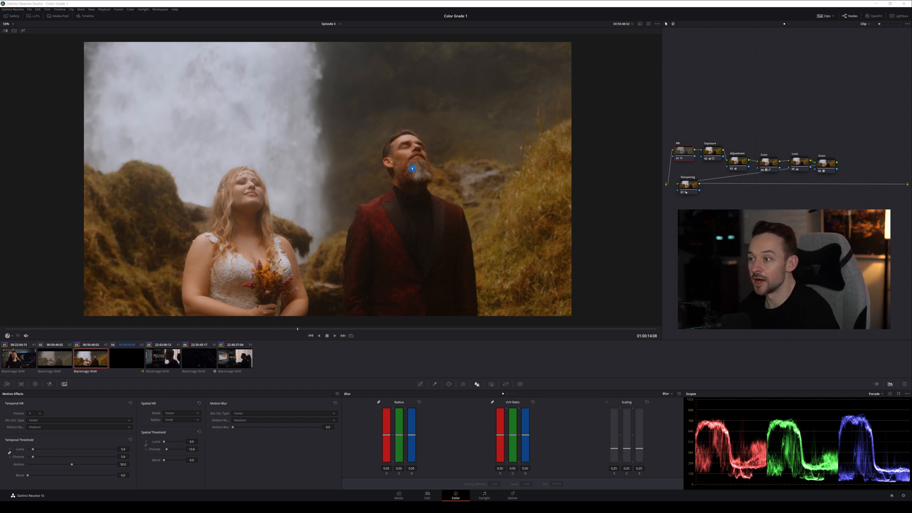
pyautogui.moveTo(541, 181)
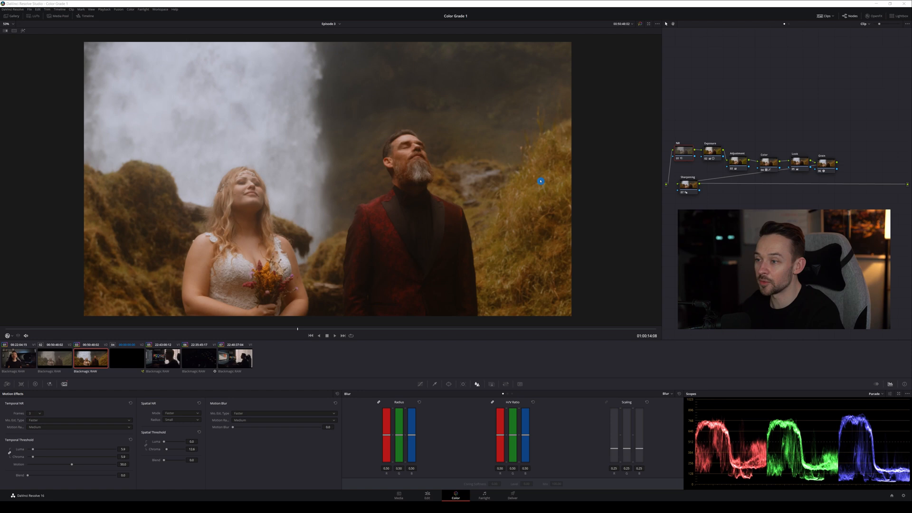
# Step: Reset all grades and nodes so the waterfall clip returns to its flat log image
pyautogui.click(740, 157)
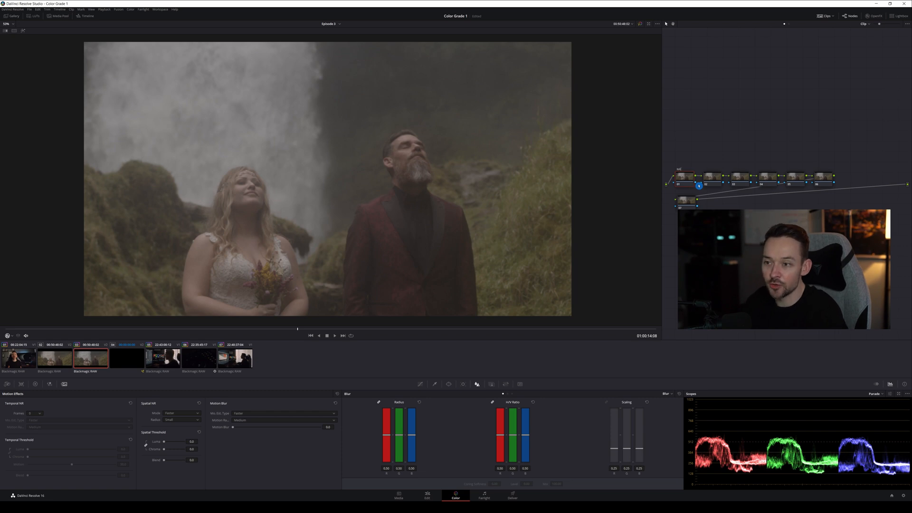
# Step: Label the serial nodes NR, Exposure, Adjustment, Color, Look, Grain and Sharpening in order
pyautogui.click(685, 176)
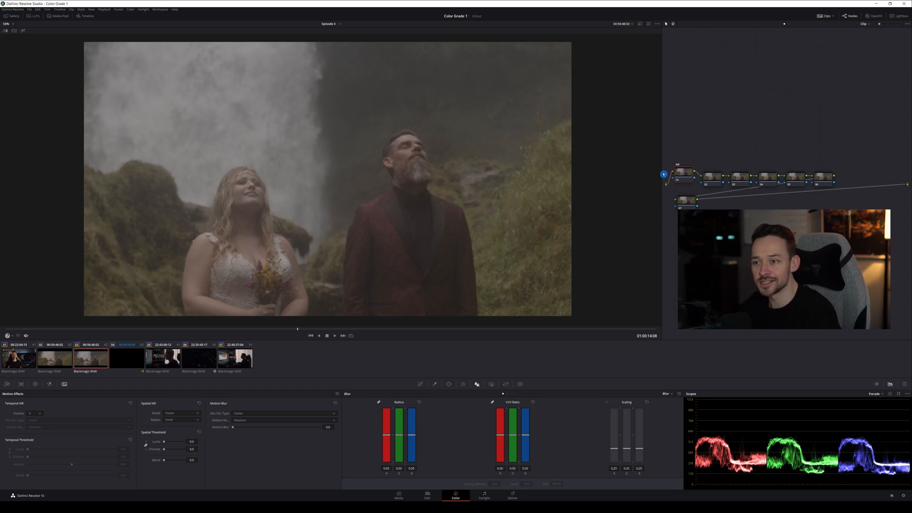
pyautogui.click(715, 178)
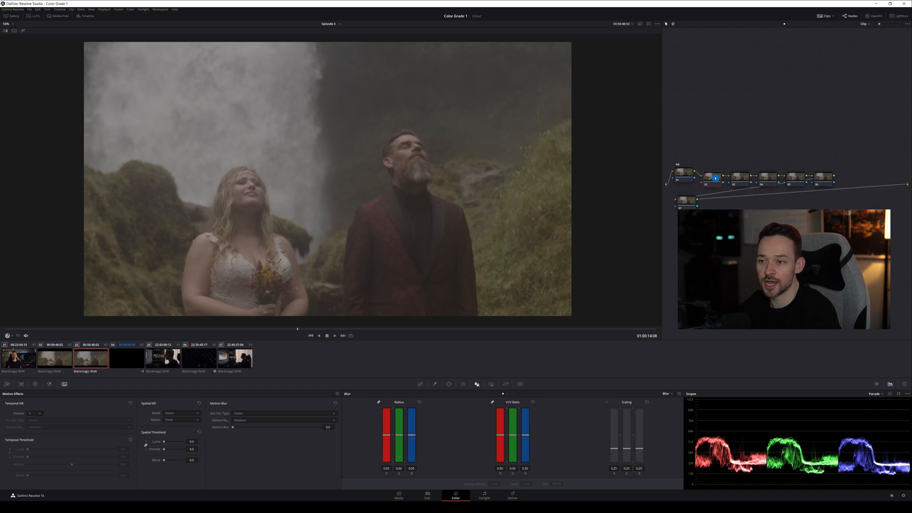
pyautogui.rightClick(716, 177)
pyautogui.write('Exposure')
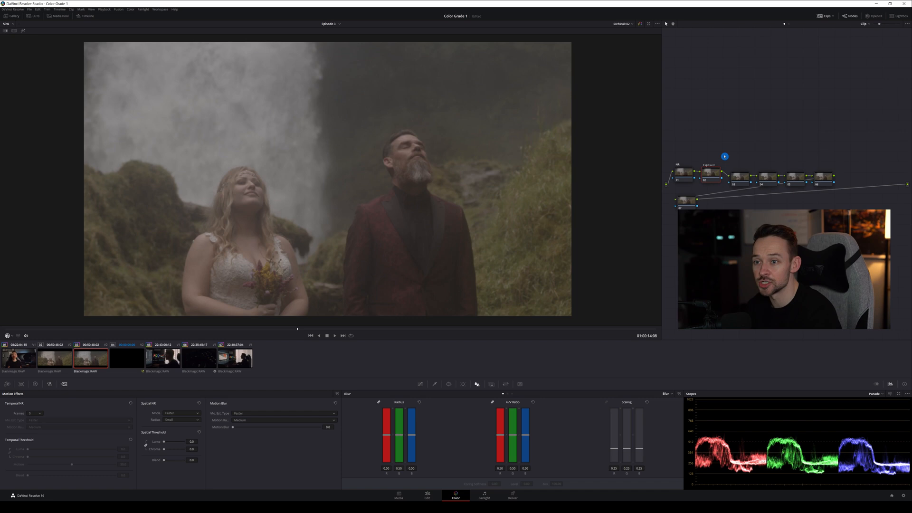
pyautogui.click(742, 178)
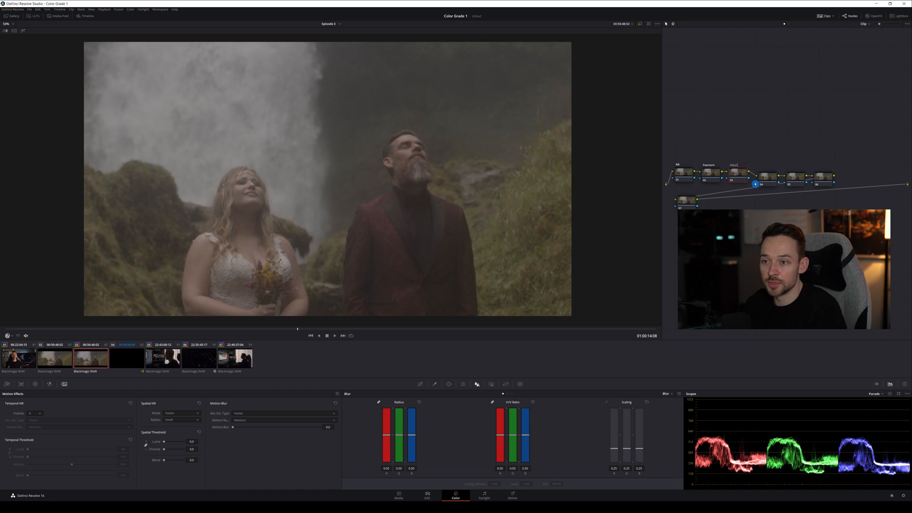
pyautogui.click(737, 172)
pyautogui.write('Color')
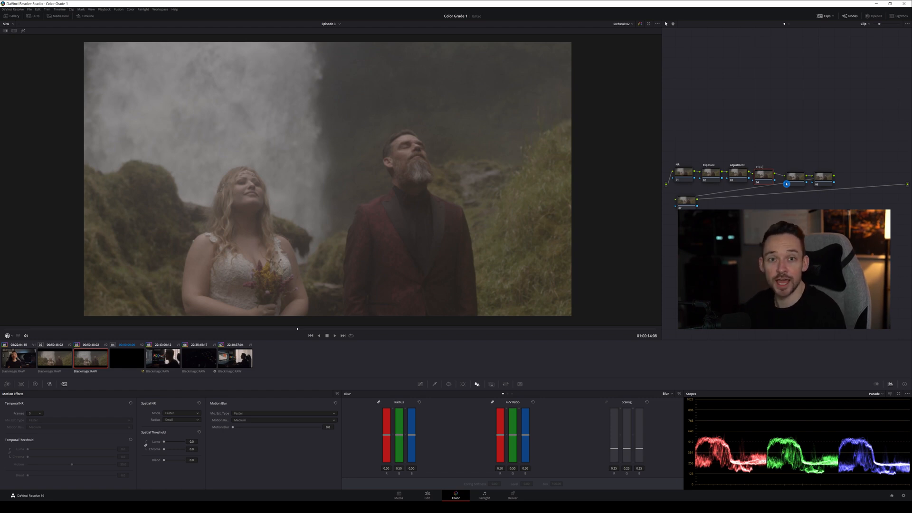
pyautogui.click(792, 176)
pyautogui.write('Look')
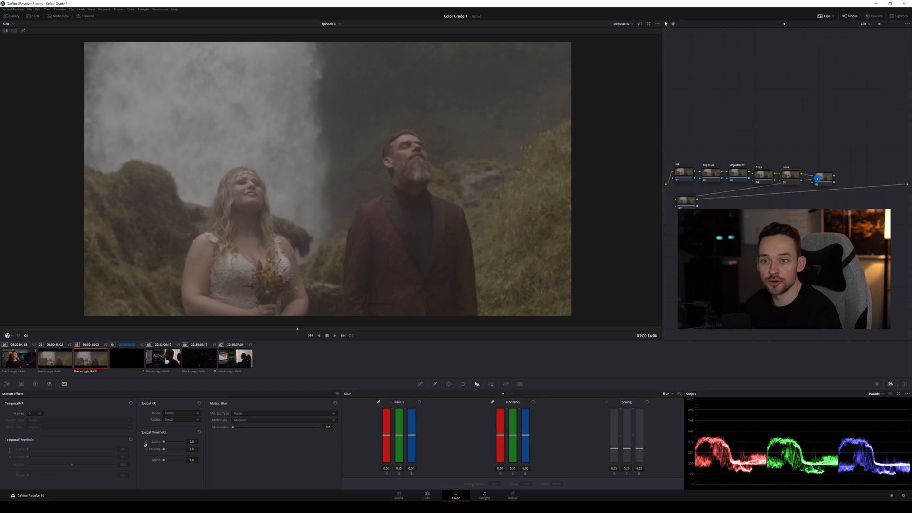
pyautogui.rightClick(817, 179)
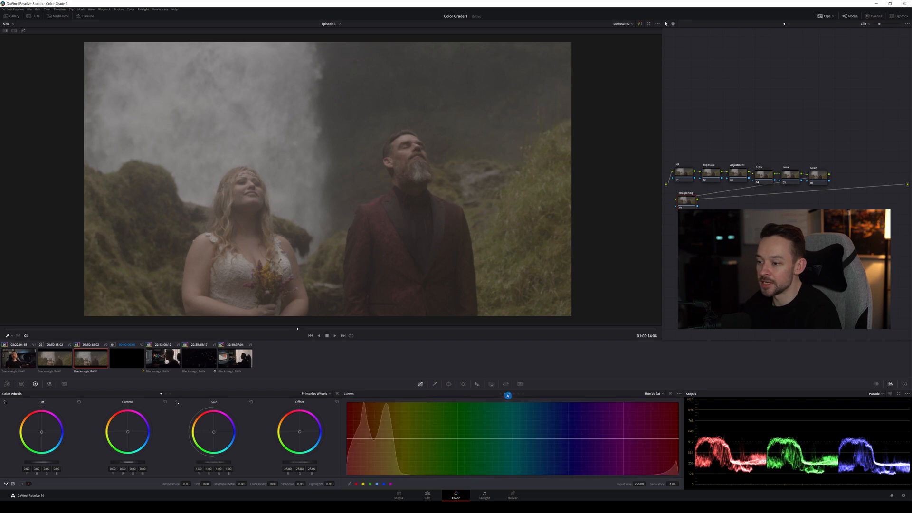
# Step: Select the Exposure node and brighten the clip with the Primaries wheels and offset
pyautogui.click(711, 173)
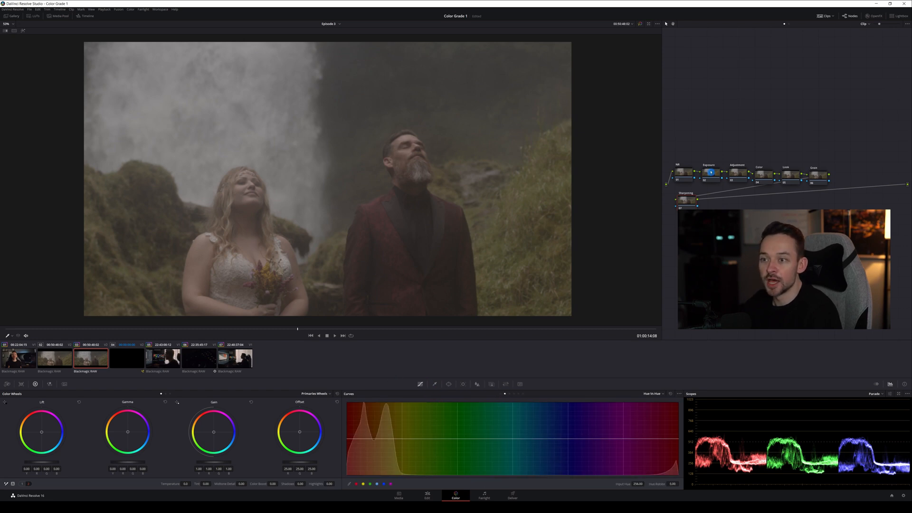
pyautogui.click(686, 172)
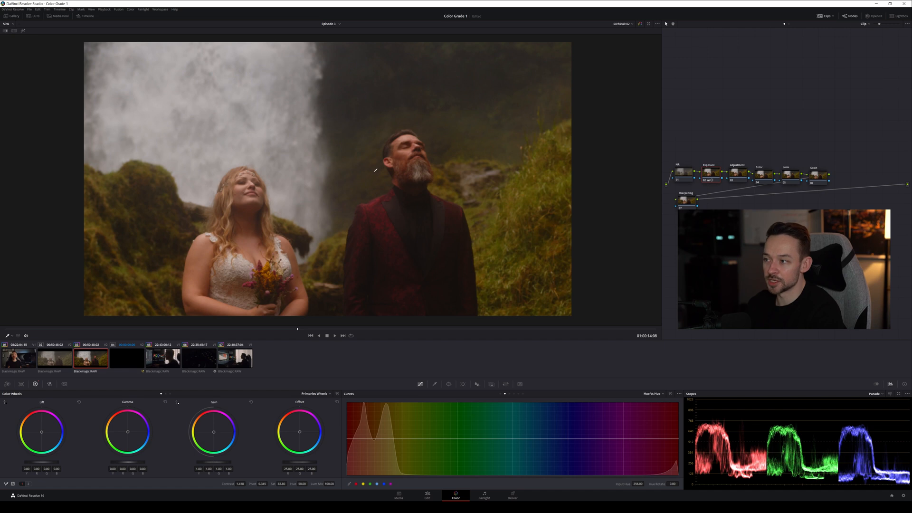
pyautogui.moveTo(349, 189)
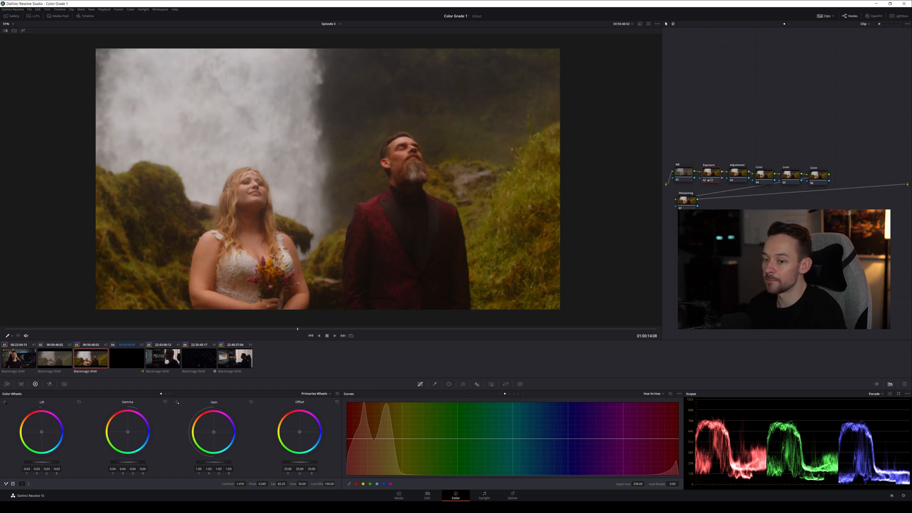
# Step: Reset the shadow, midtone and highlight brightening while keeping the contrasty exposure correction
pyautogui.click(216, 336)
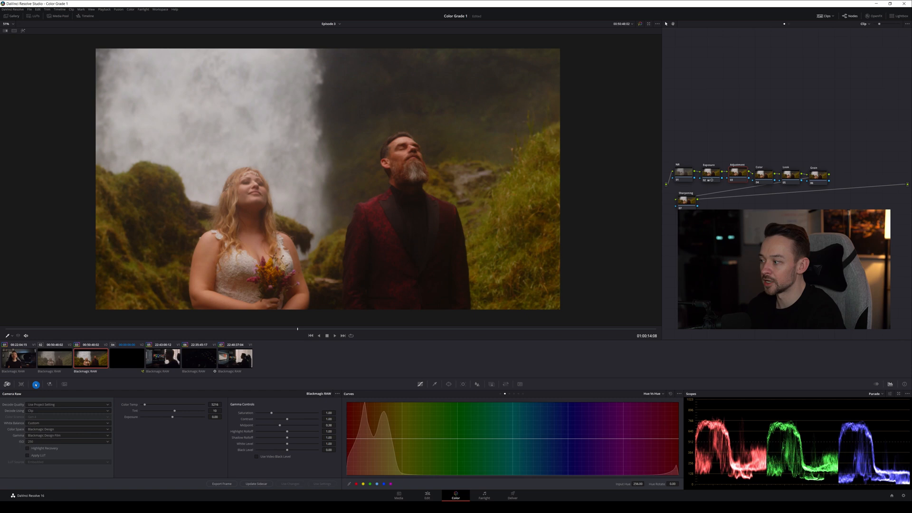
pyautogui.click(35, 383)
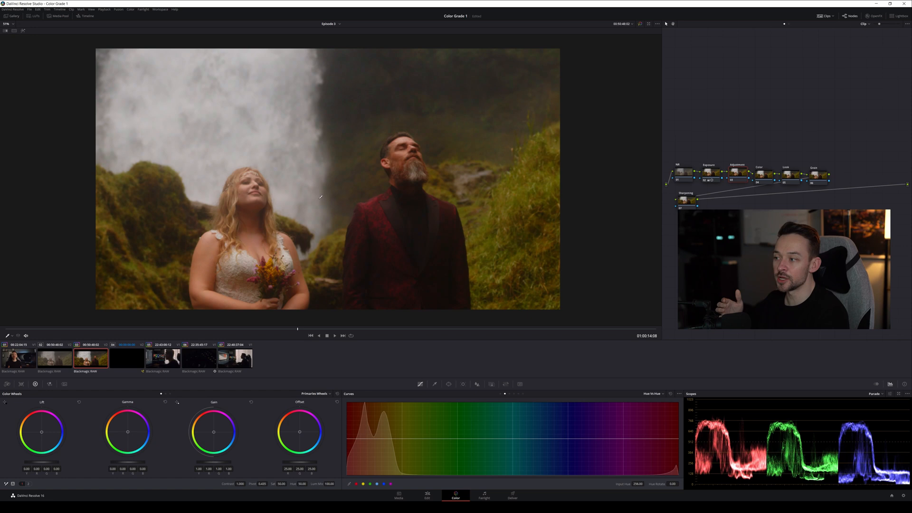
pyautogui.moveTo(447, 206)
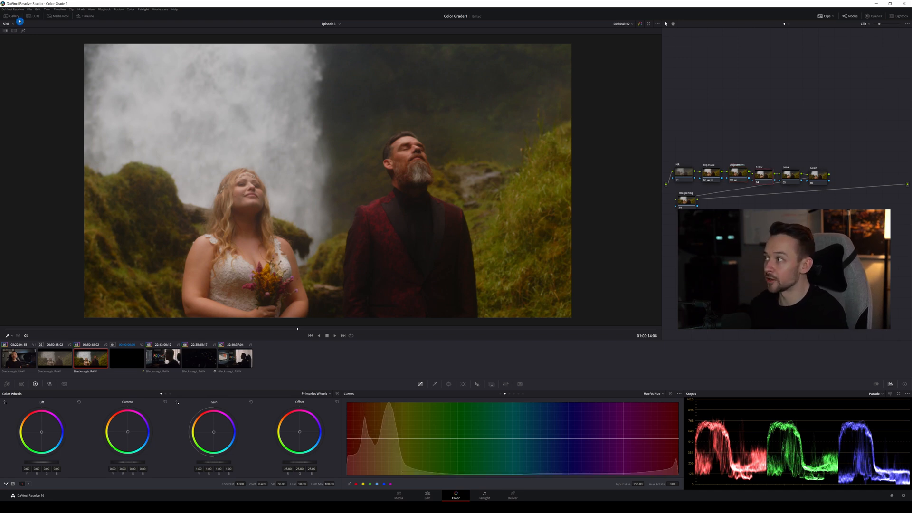
# Step: Switch the Curves to Hue vs Hue and place two control points on the greens
pyautogui.click(36, 17)
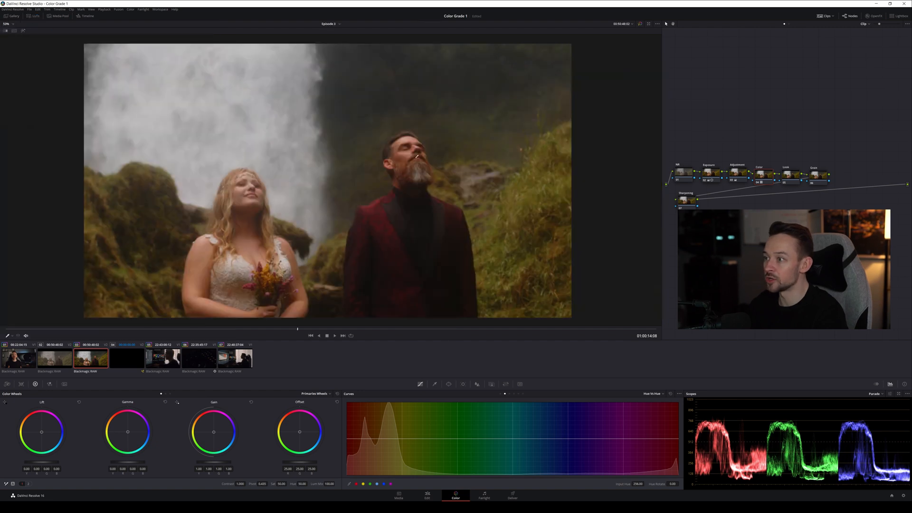
pyautogui.moveTo(364, 177)
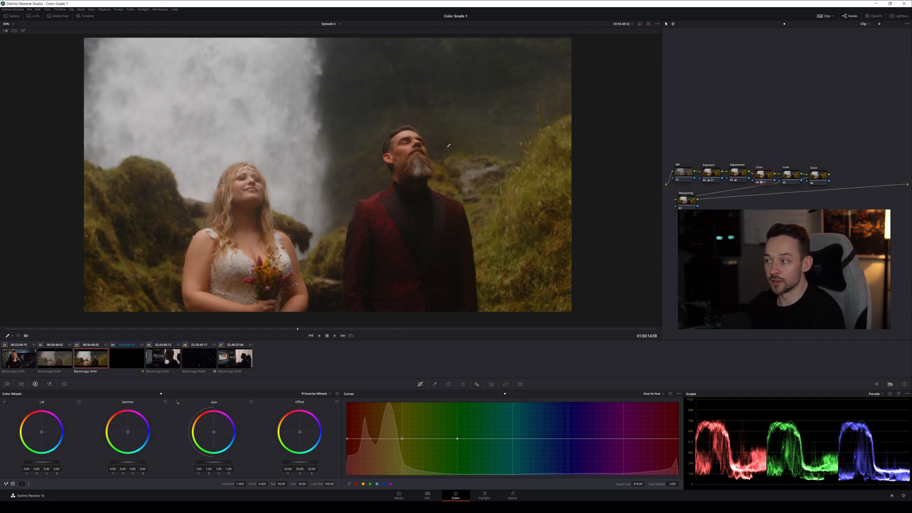
pyautogui.moveTo(496, 268)
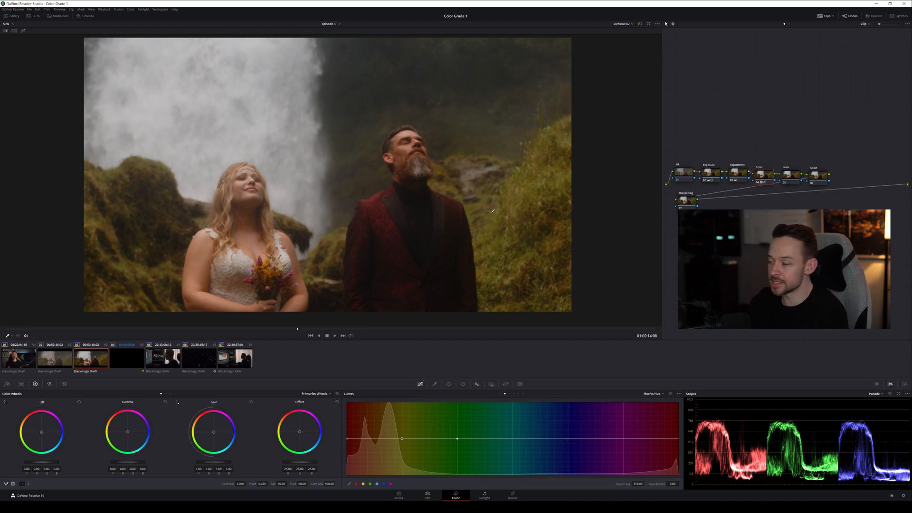
pyautogui.moveTo(383, 308)
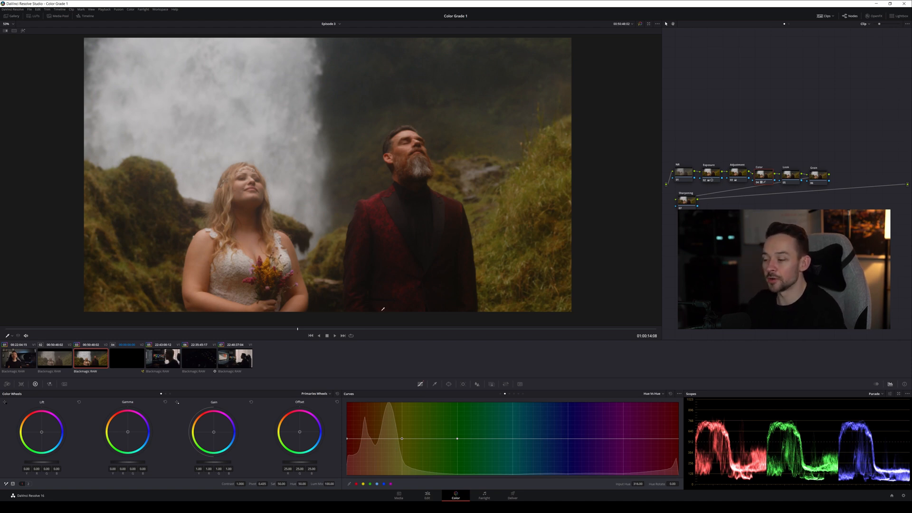
pyautogui.click(413, 438)
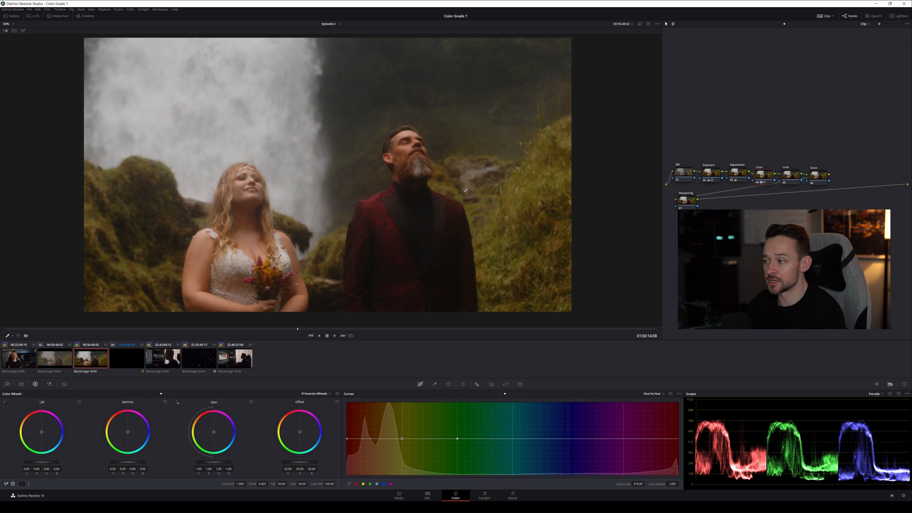
pyautogui.click(467, 421)
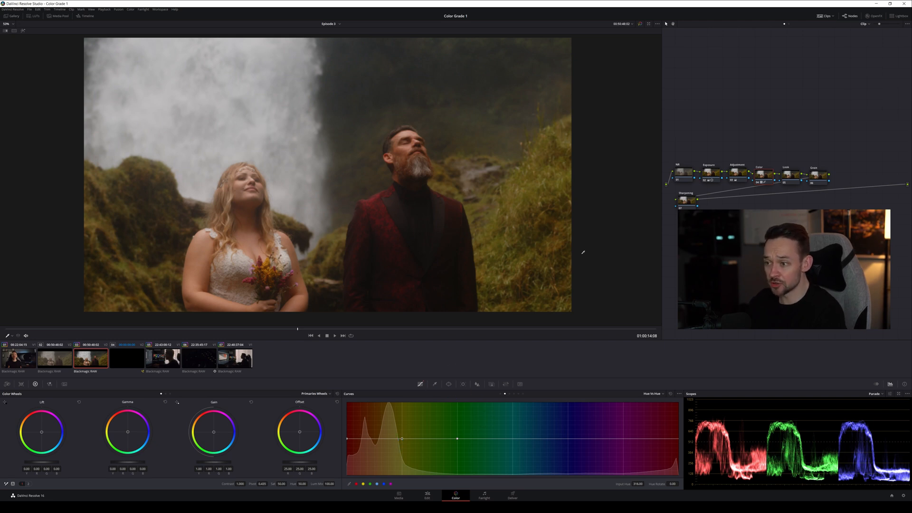
pyautogui.moveTo(470, 165)
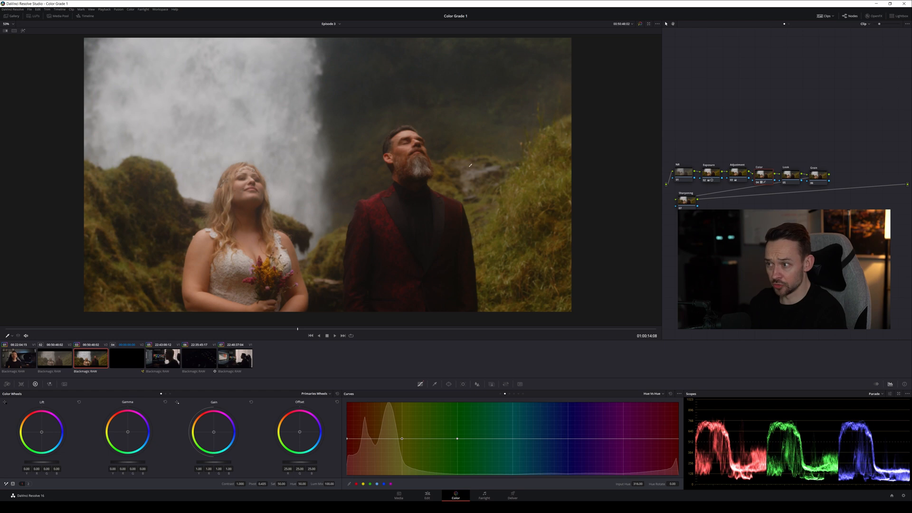
pyautogui.moveTo(465, 274)
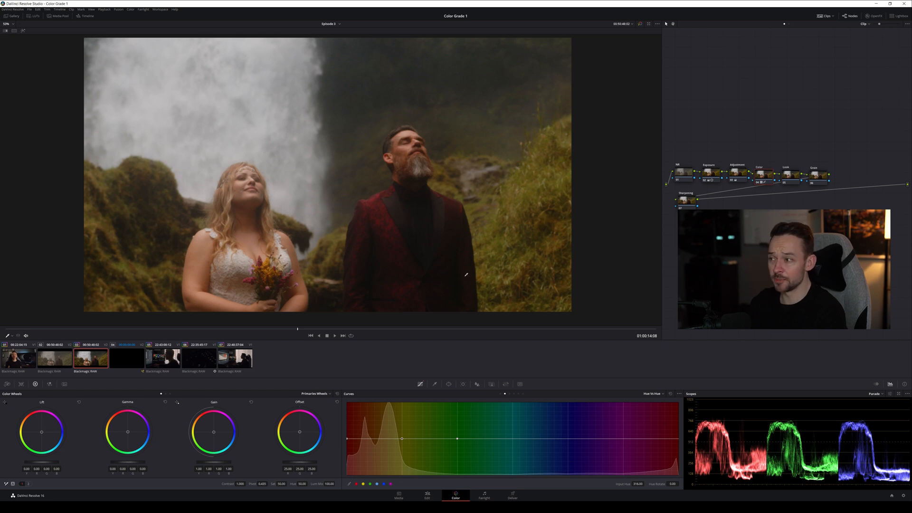
pyautogui.moveTo(538, 359)
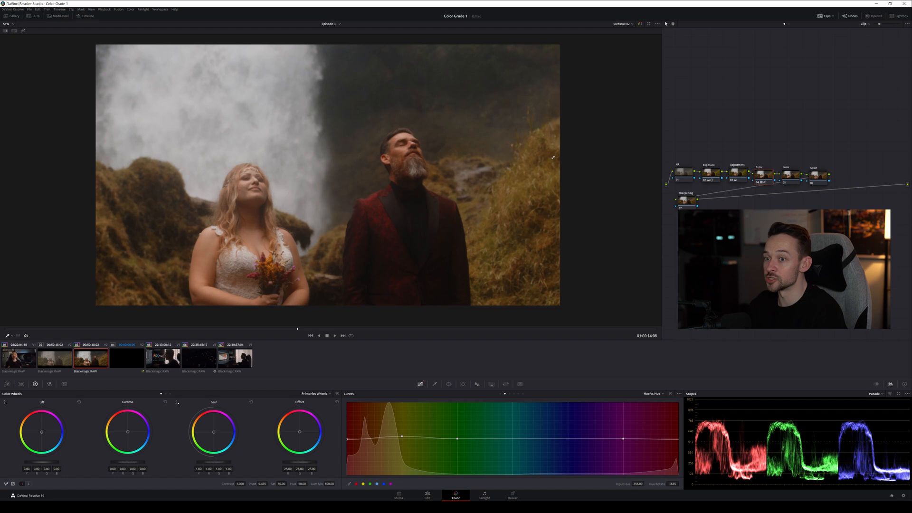
pyautogui.click(457, 438)
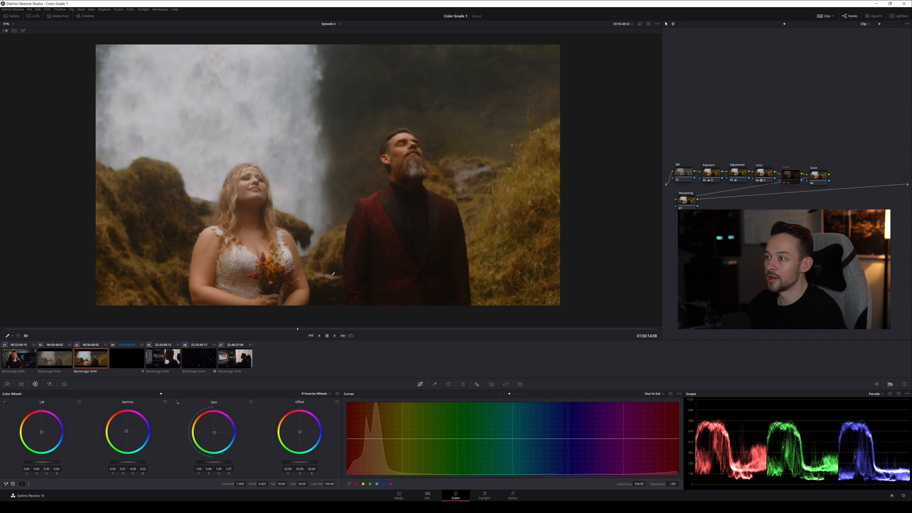
pyautogui.moveTo(371, 193)
pyautogui.write('Look')
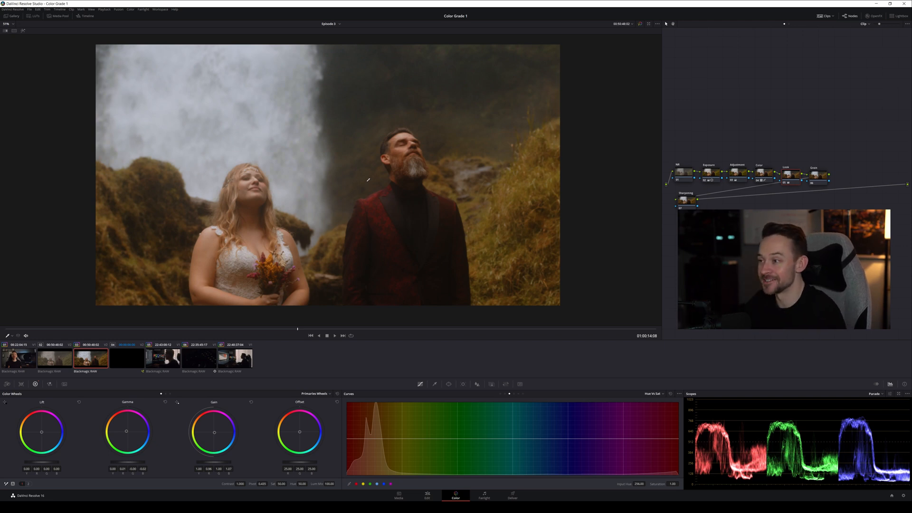
pyautogui.click(759, 173)
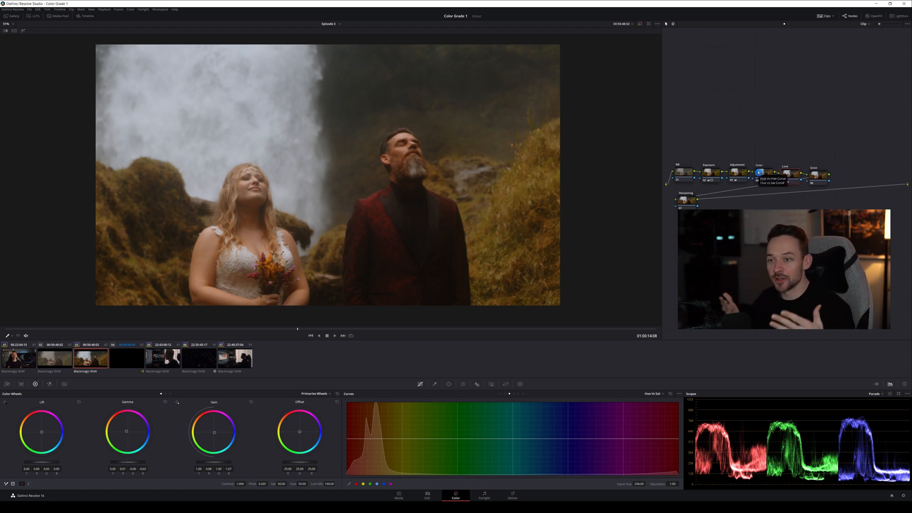
pyautogui.click(737, 173)
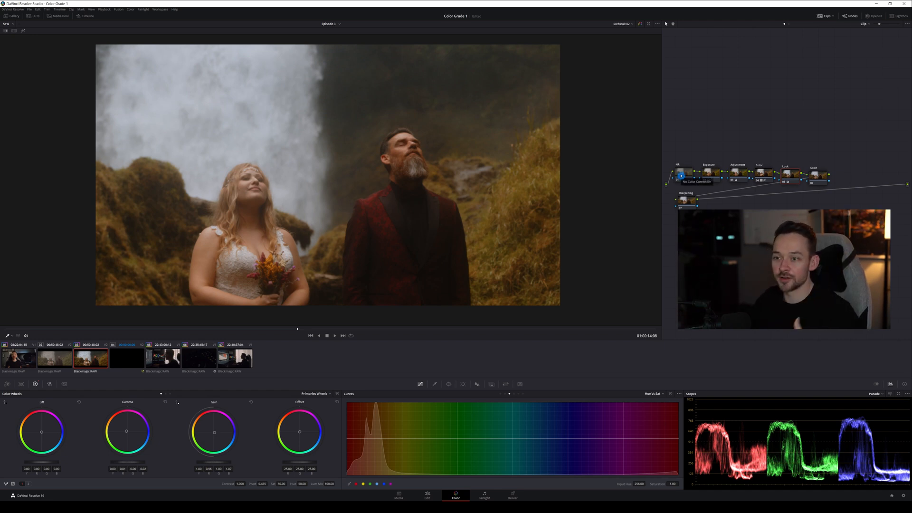
pyautogui.moveTo(426, 92)
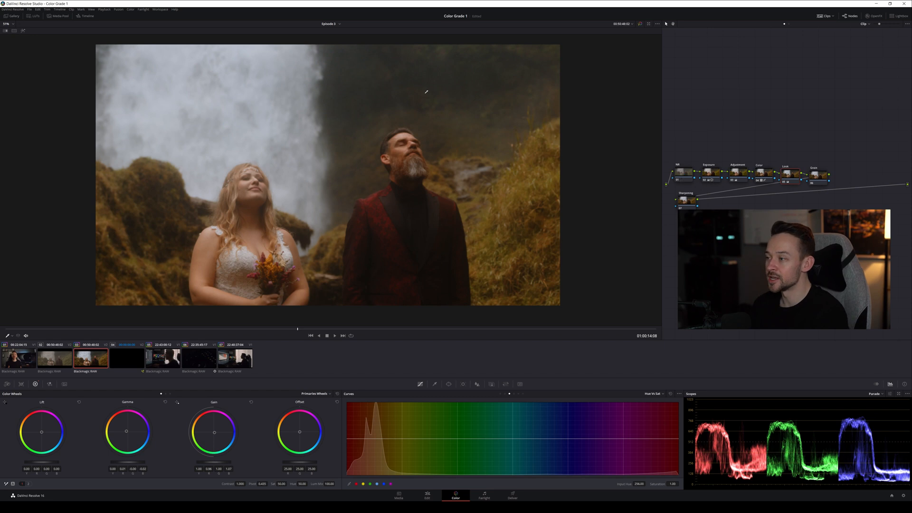
pyautogui.moveTo(342, 177)
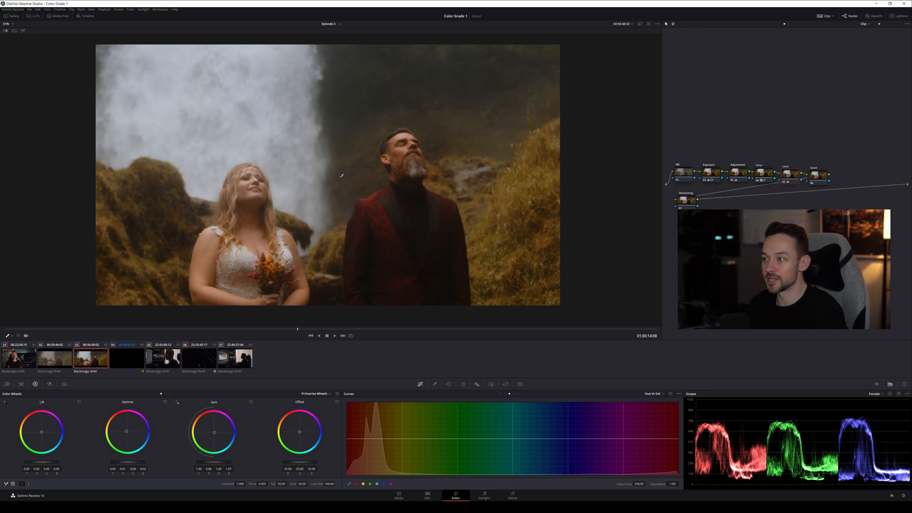
pyautogui.moveTo(270, 193)
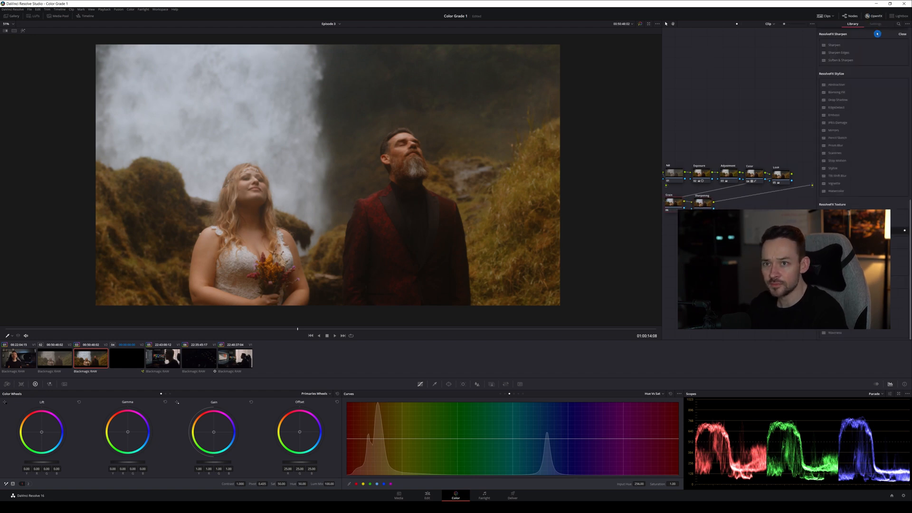
pyautogui.moveTo(674, 202)
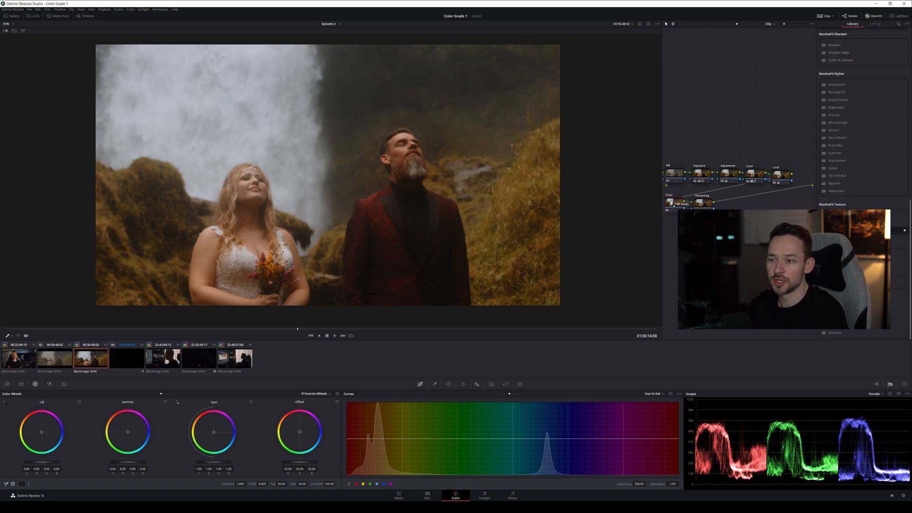
# Step: Choose a different Film Grain preset for the Grain node's effect
pyautogui.click(874, 23)
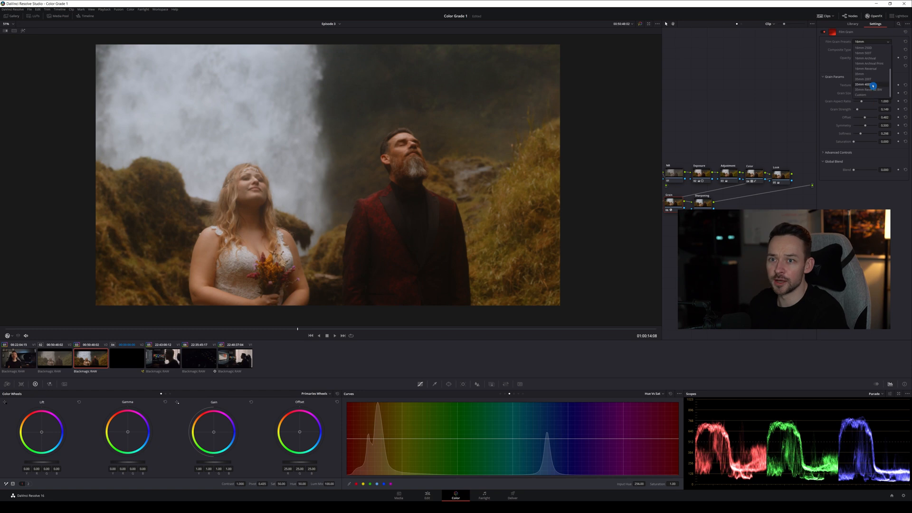
pyautogui.click(865, 84)
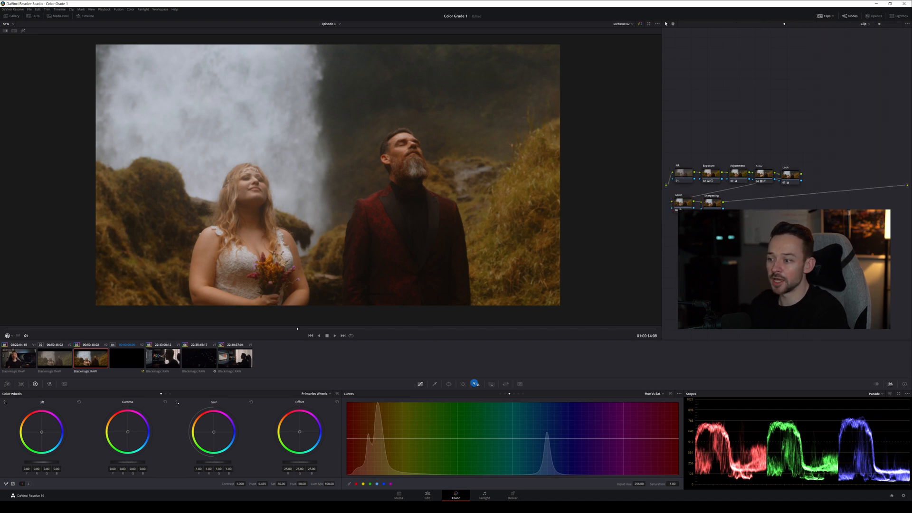
pyautogui.click(477, 384)
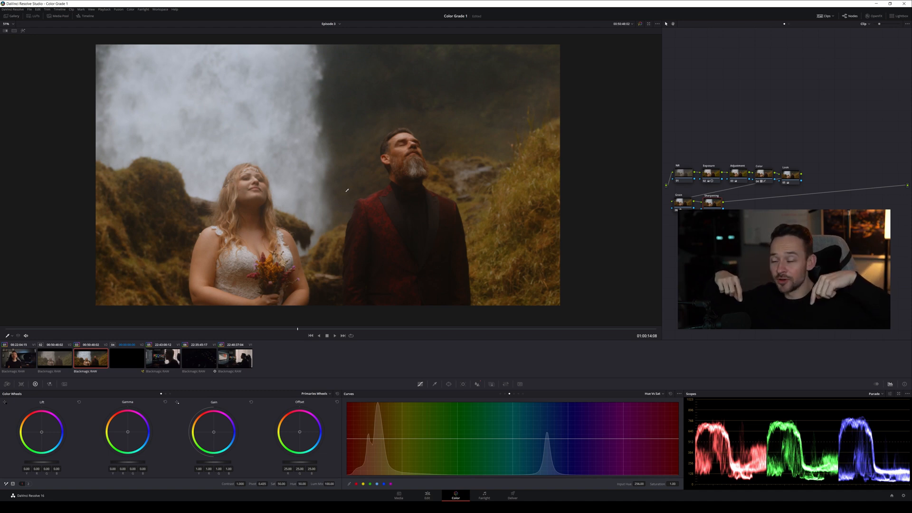
pyautogui.moveTo(490, 210)
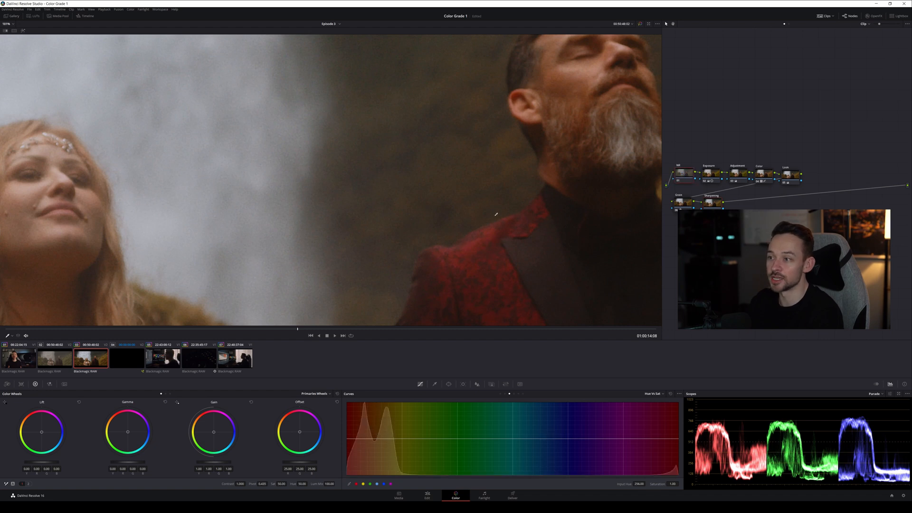
# Step: In Motion Effects, enable Temporal NR for the clip and adjust its strength
pyautogui.click(64, 384)
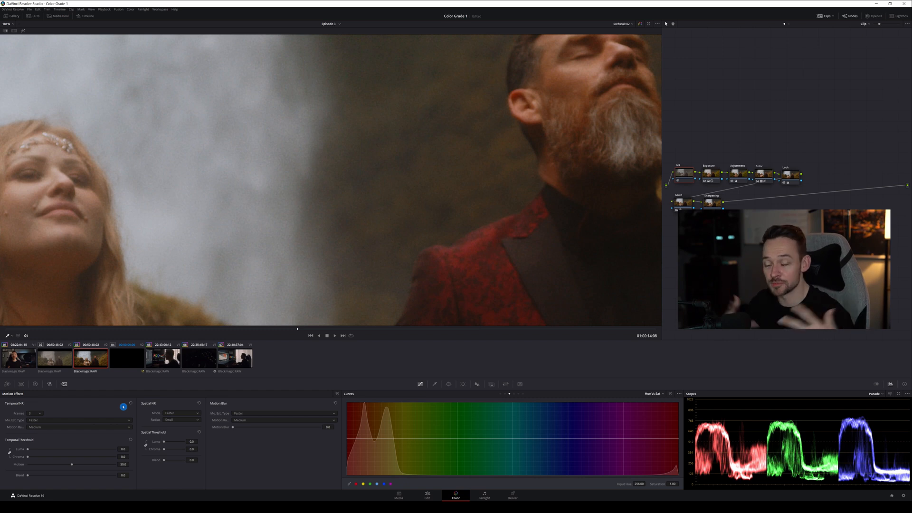
pyautogui.click(146, 446)
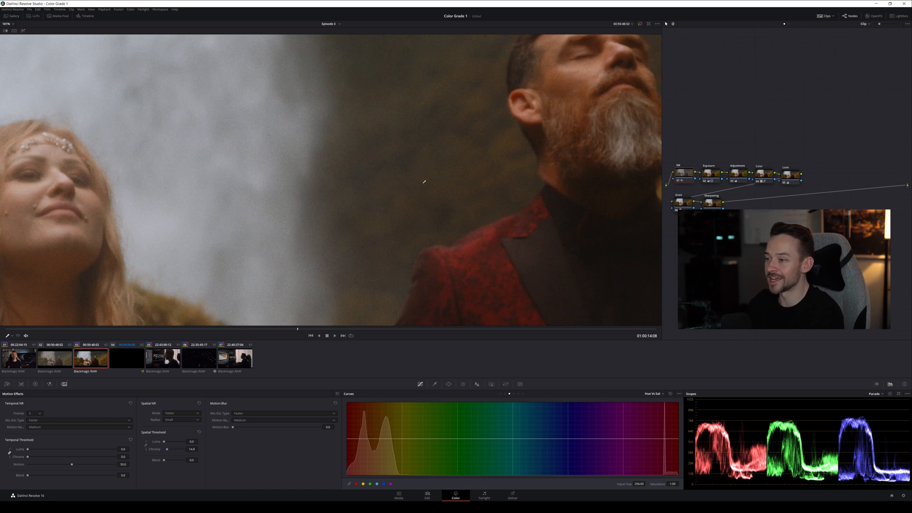
pyautogui.click(168, 450)
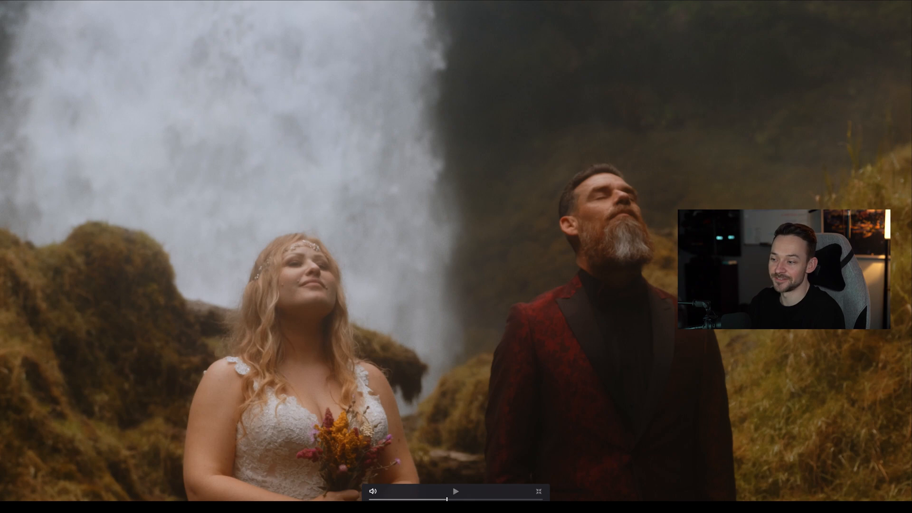
# Step: Raise the Temporal Threshold Luma and Chroma values for the noise reduction
pyautogui.click(535, 491)
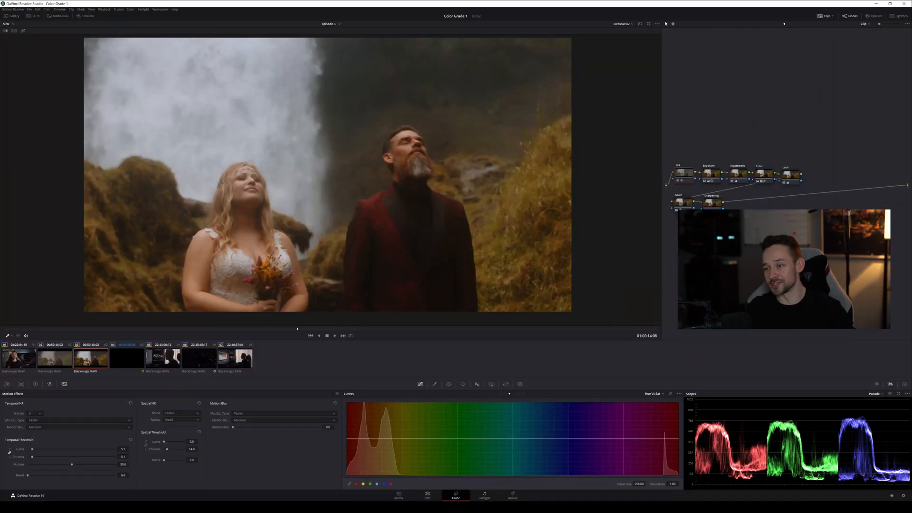